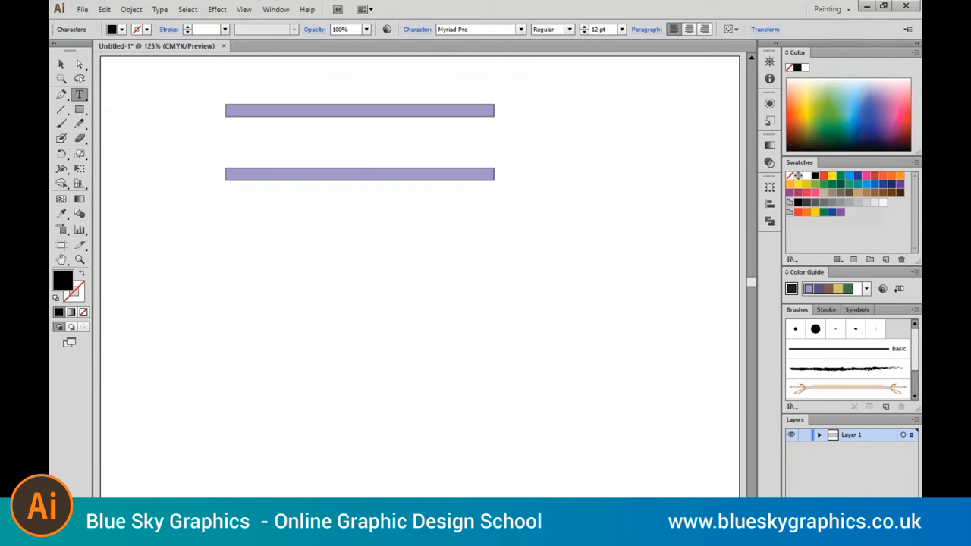
- Add the word HELLO between the two purple bars to form a simple banner
{"action": "type", "text": "HELLO"}
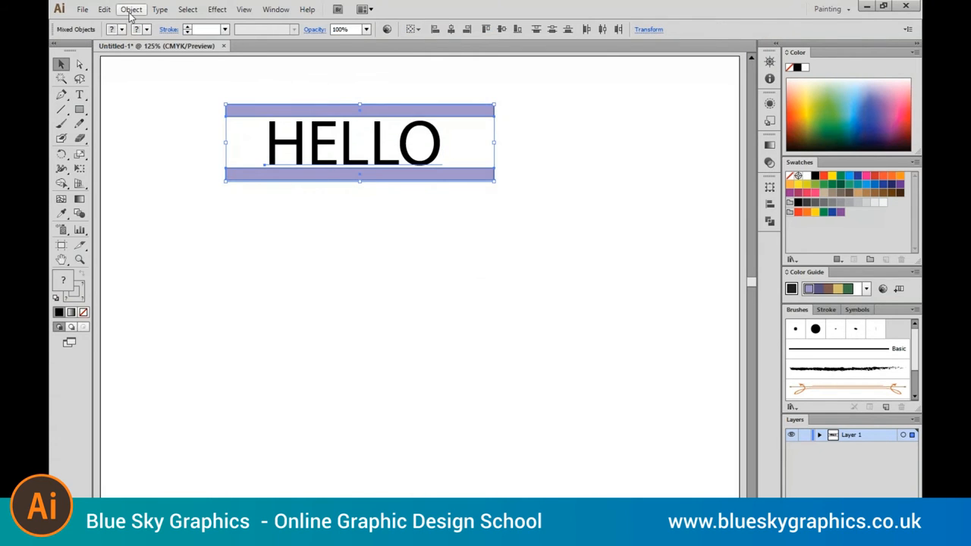
- Warp the banner with a Flag-style envelope at 71% bend, after trying Arc Lower
{"action": "left_click", "coordinate": [131, 9]}
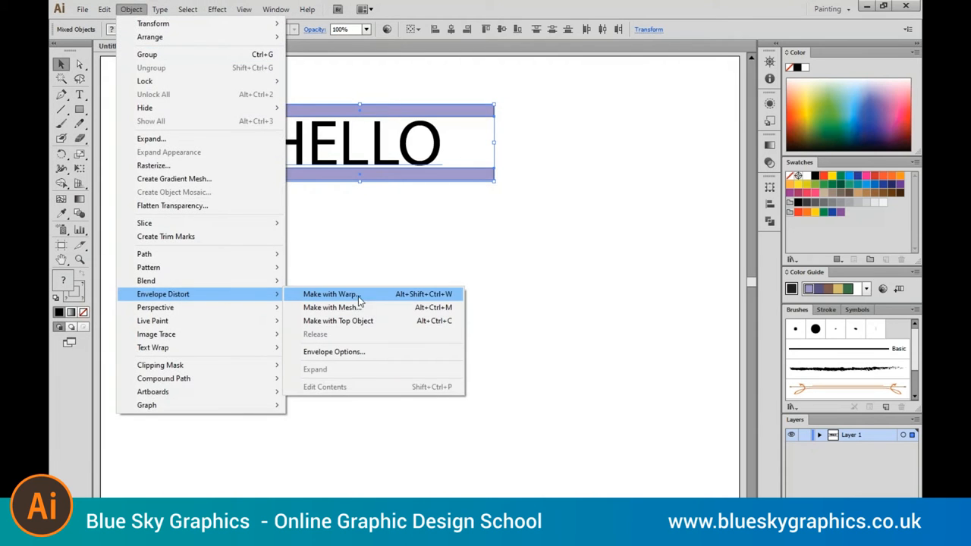
{"action": "left_click", "coordinate": [329, 294]}
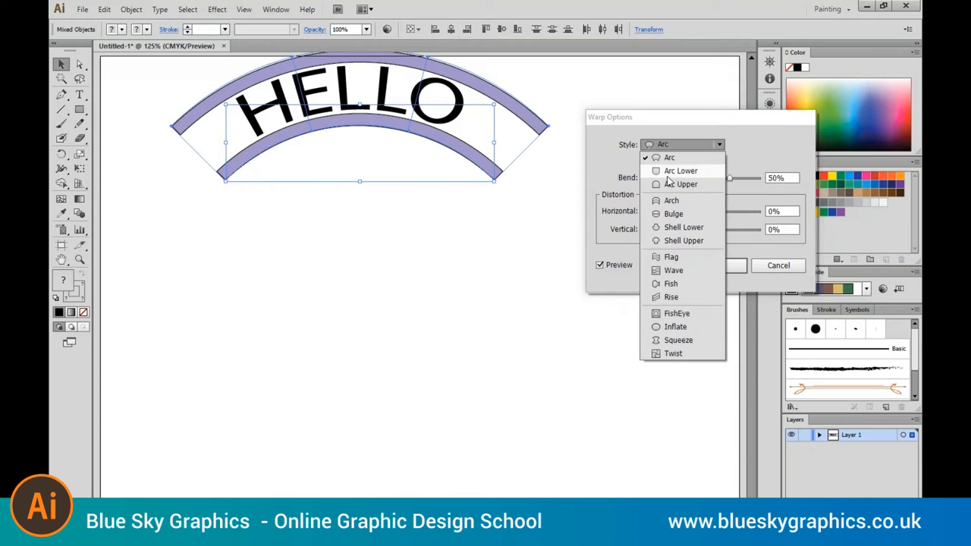
{"action": "left_click", "coordinate": [679, 169]}
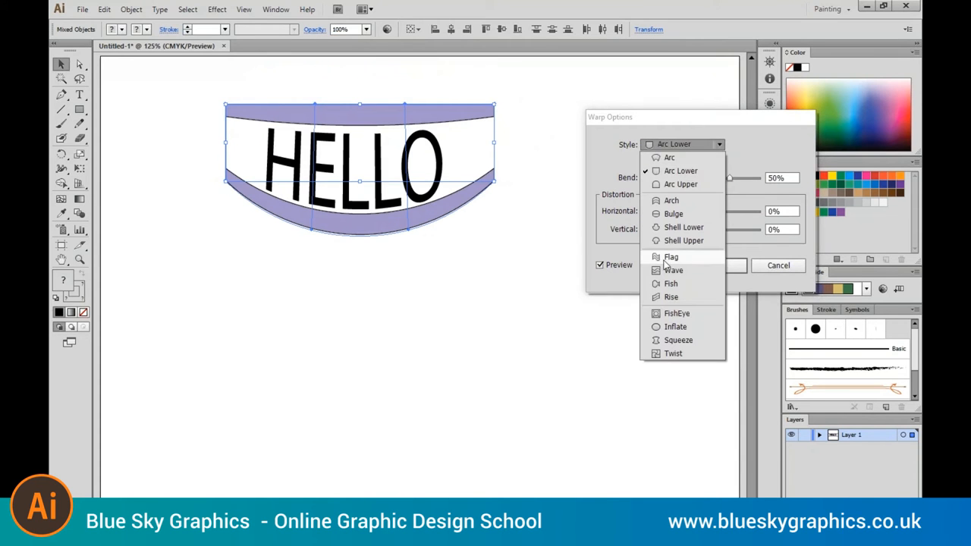
{"action": "left_click", "coordinate": [670, 256]}
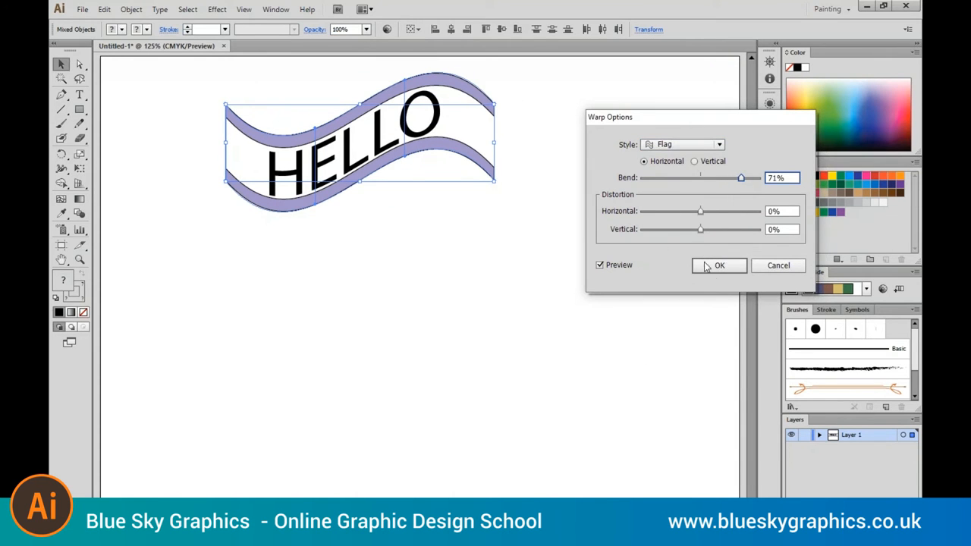
{"action": "left_click", "coordinate": [718, 265]}
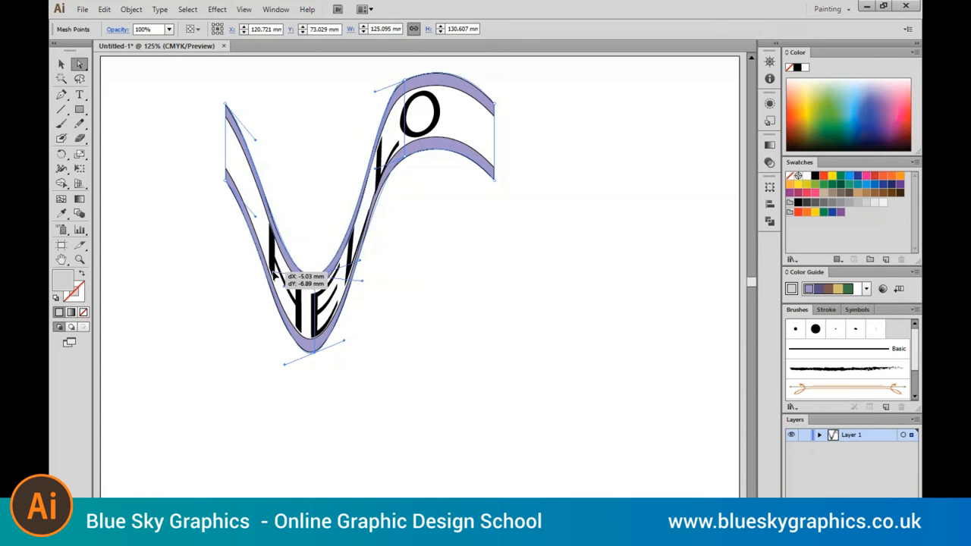
- Drag the envelope's anchors and handles to pull the banner into a deep V-shaped swoop
{"action": "left_click_drag", "start_coordinate": [273, 273], "coordinate": [345, 346]}
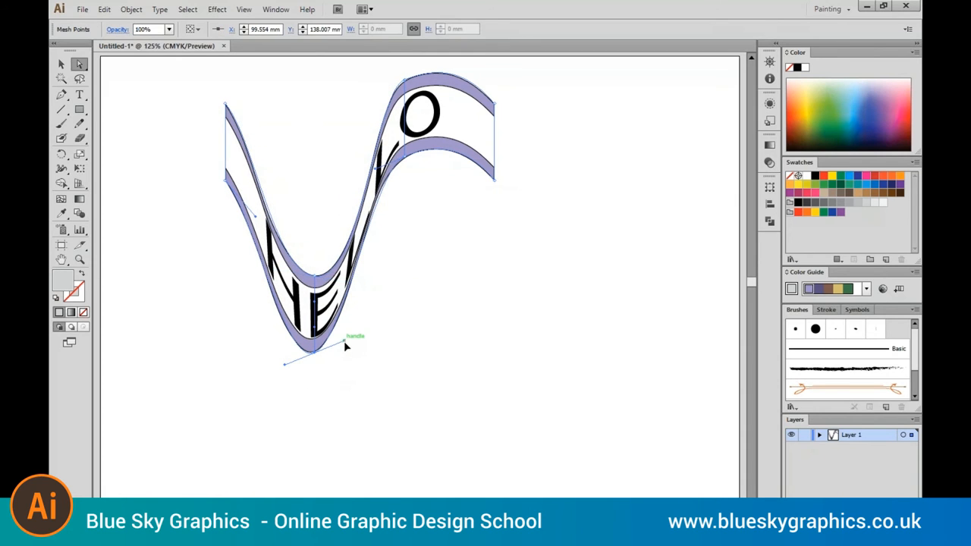
{"action": "left_click_drag", "start_coordinate": [346, 347], "coordinate": [430, 358]}
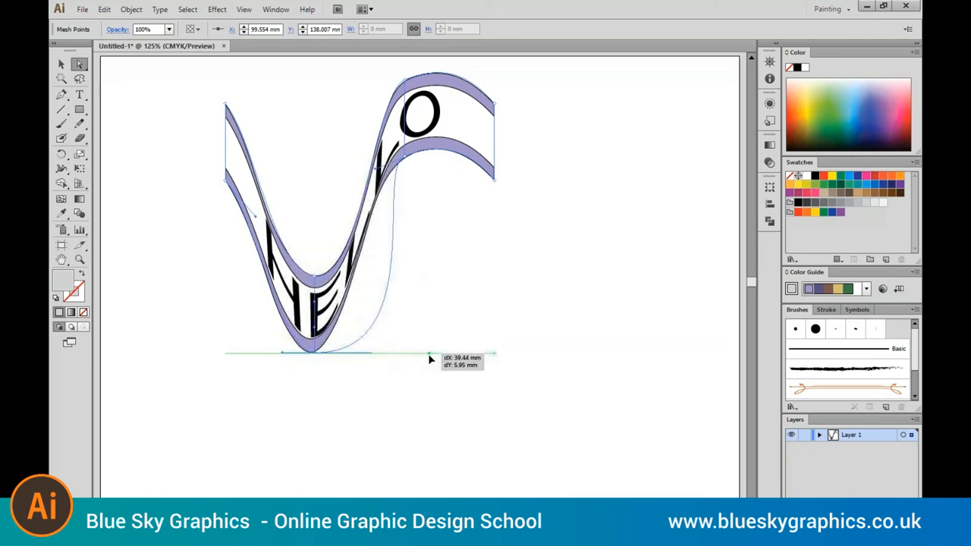
{"action": "left_click_drag", "start_coordinate": [427, 356], "coordinate": [204, 352]}
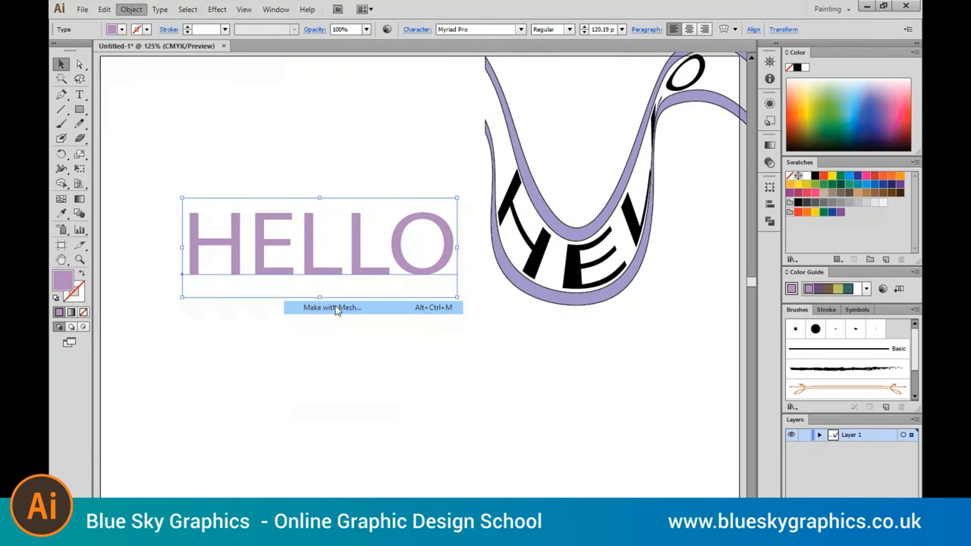
- Give the second HELLO a 7-by-7 envelope mesh and pull a mesh point upward
{"action": "left_click", "coordinate": [328, 306]}
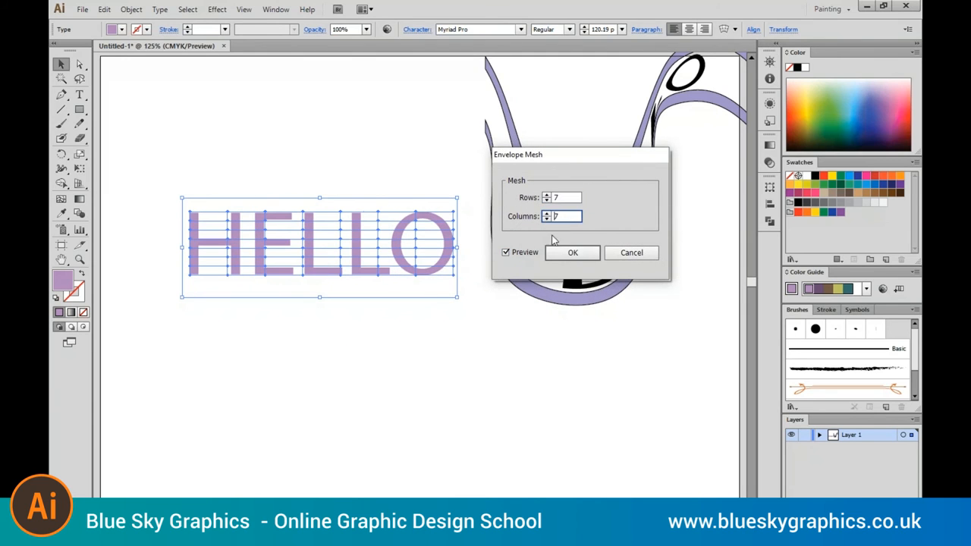
{"action": "left_click", "coordinate": [571, 252]}
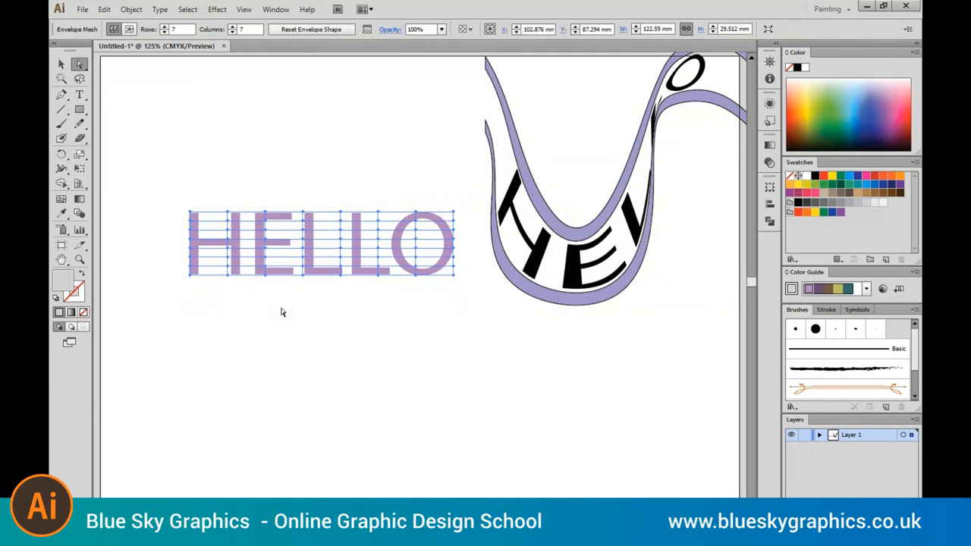
{"action": "left_click_drag", "start_coordinate": [302, 212], "coordinate": [301, 118]}
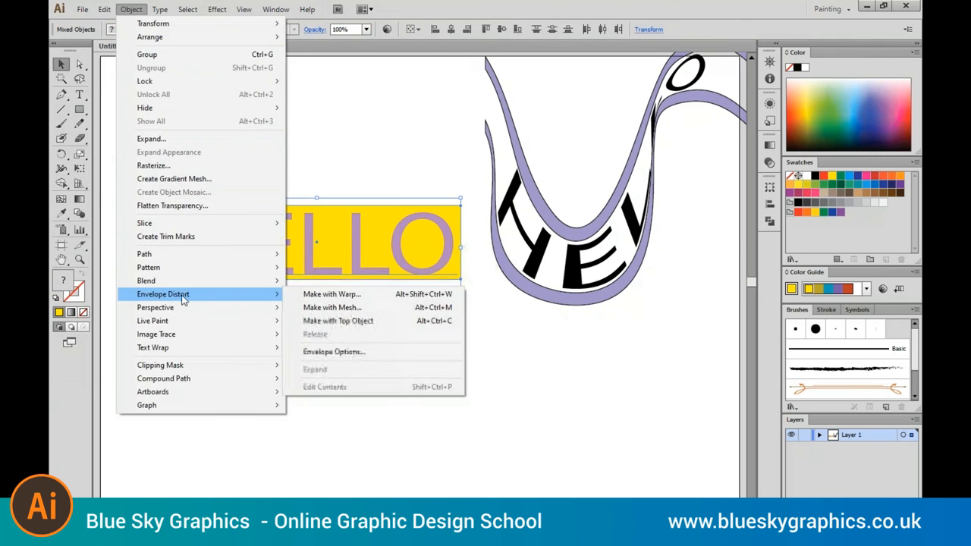
- Give the yellow-backed HELLO a mesh envelope and pull its middle up into a sharp peak
{"action": "left_click", "coordinate": [332, 307]}
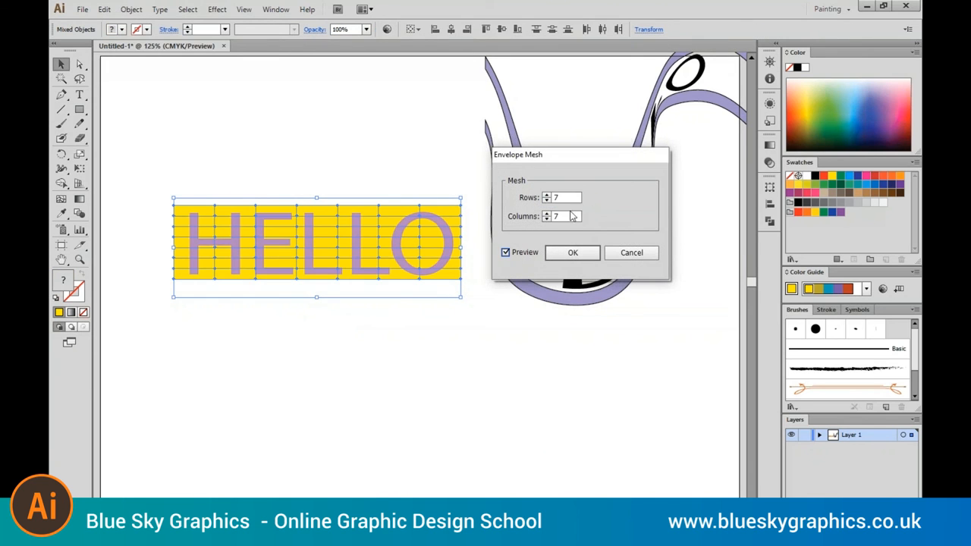
{"action": "left_click", "coordinate": [571, 252]}
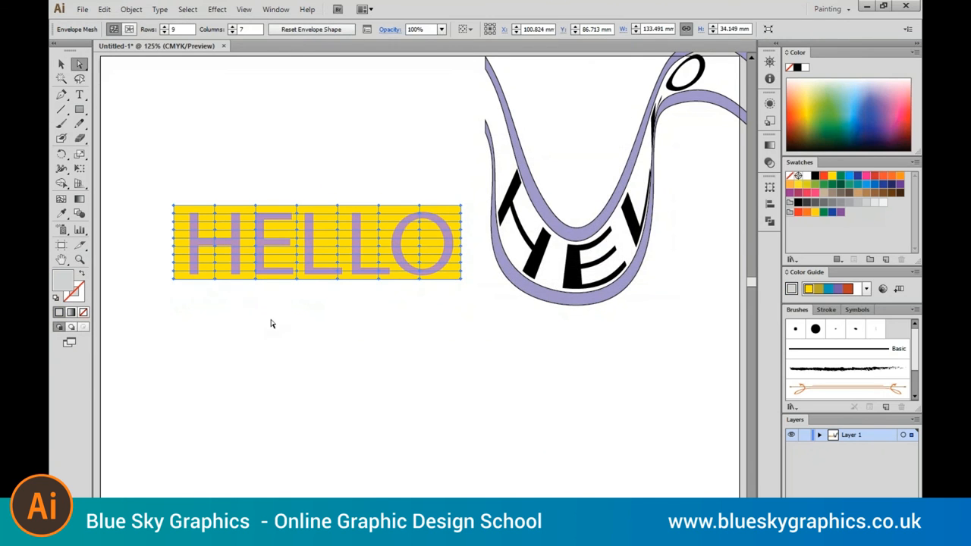
{"action": "left_click_drag", "start_coordinate": [296, 243], "coordinate": [296, 152]}
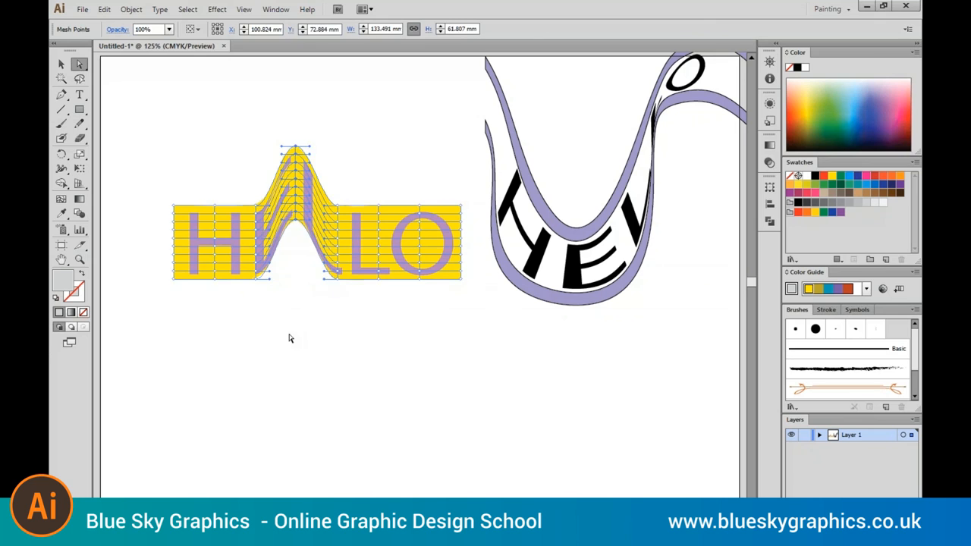